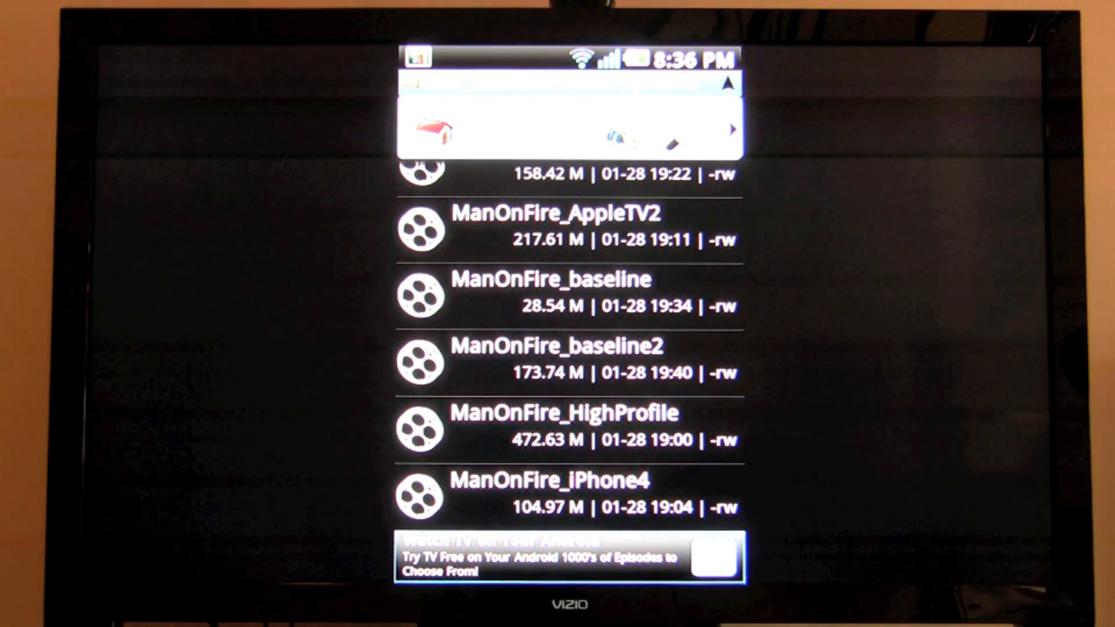
# Step: Scroll through the ASTRO file list before leaving to the Android home screen
pyautogui.scroll(-3)
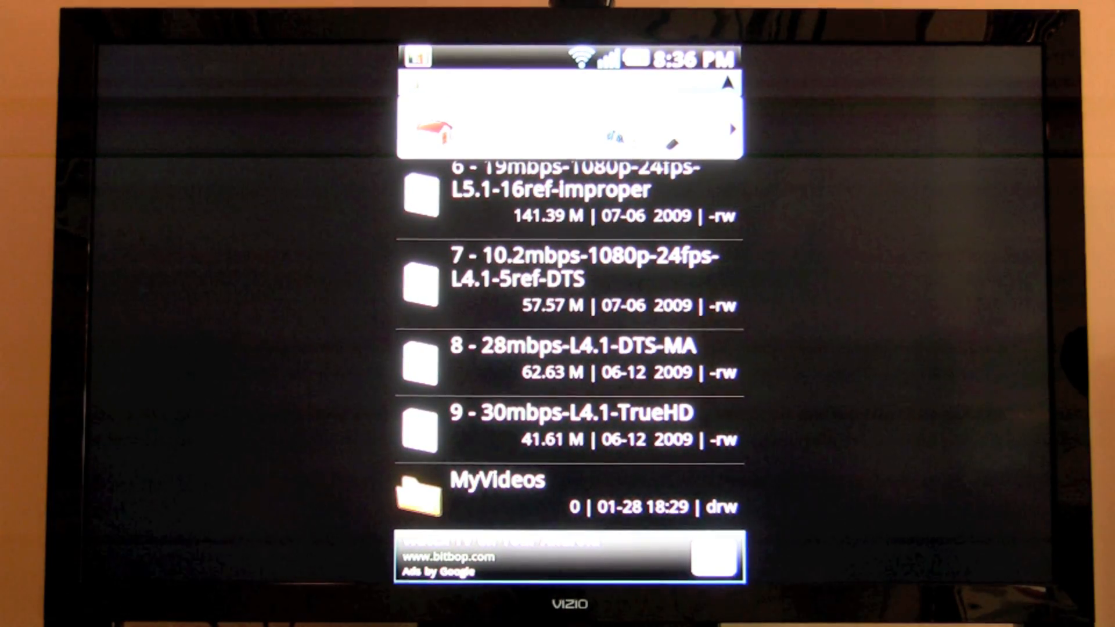
pyautogui.scroll(3)
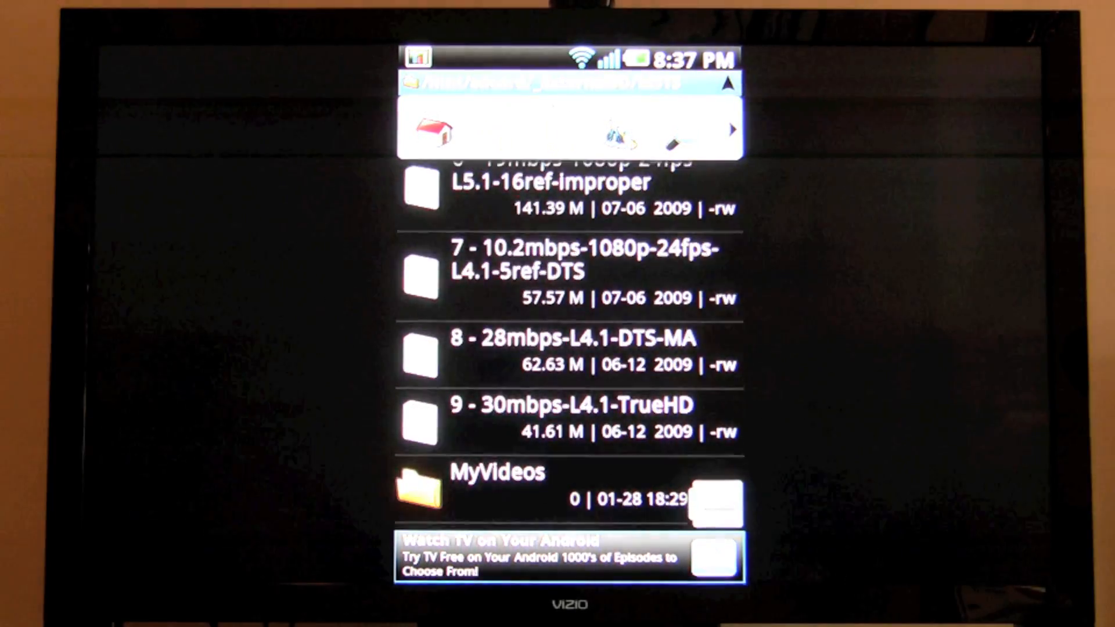
pyautogui.scroll(-3)
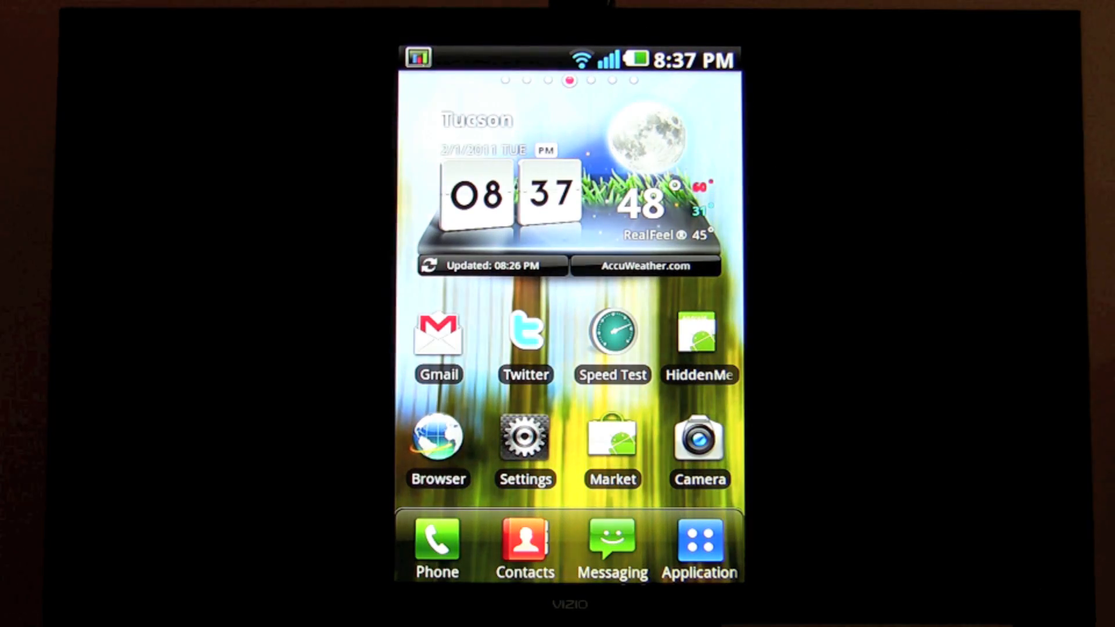
# Step: Launch Angry Birds from the Applications drawer so the Rovio splash shows on the TV
pyautogui.click(699, 545)
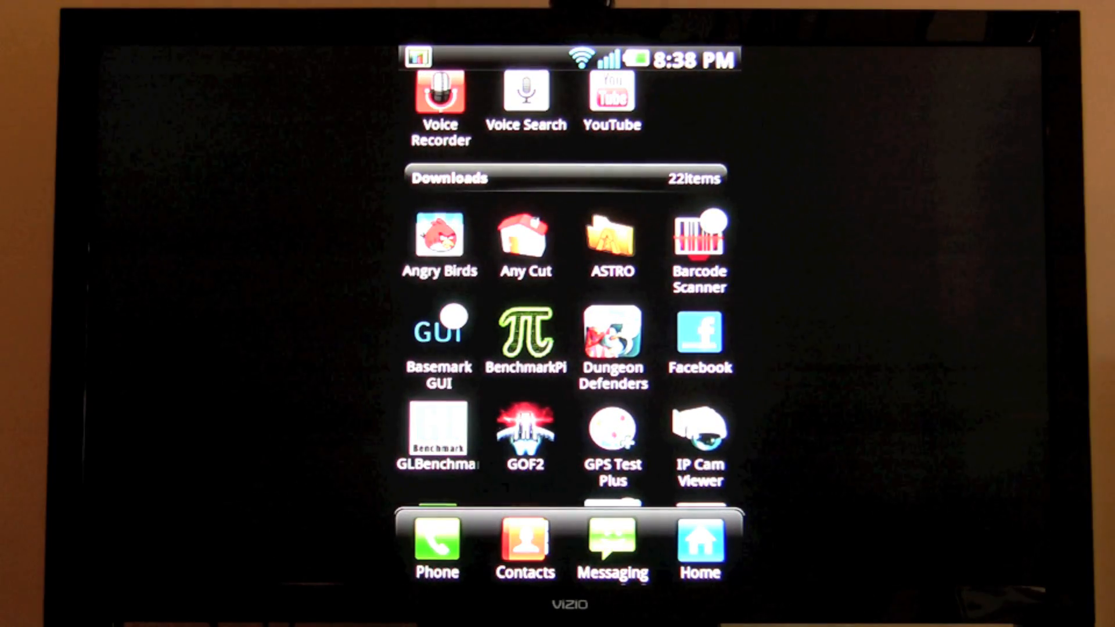
pyautogui.click(439, 237)
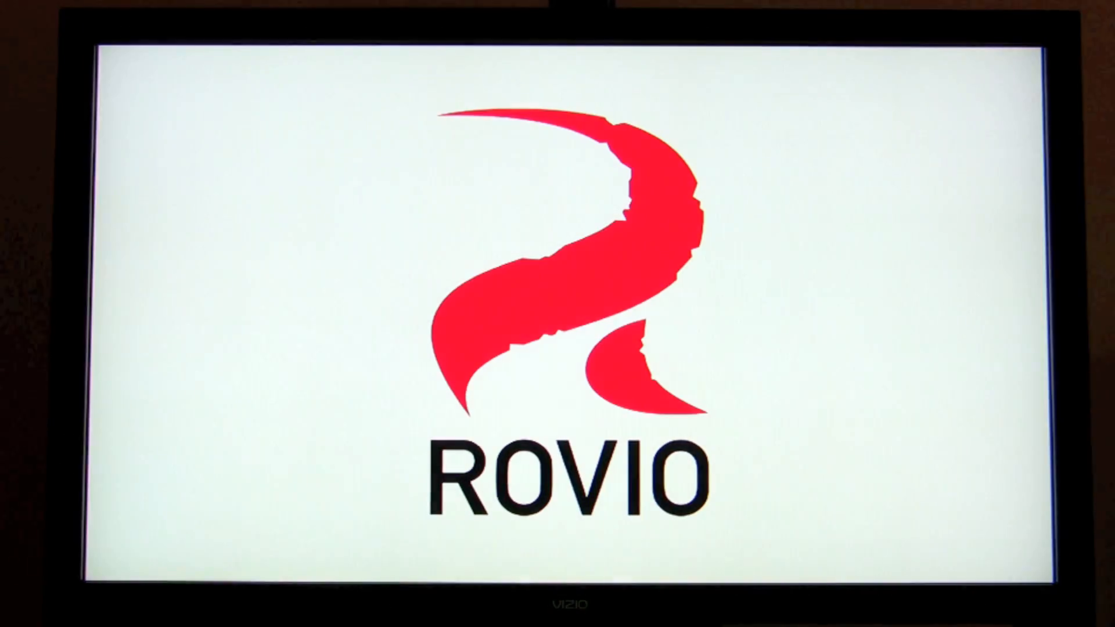